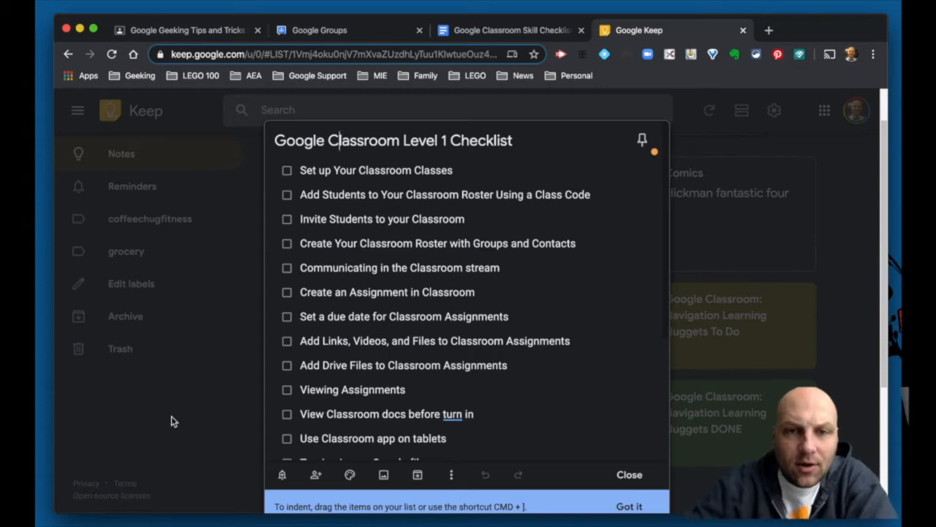
pyautogui.moveTo(392, 310)
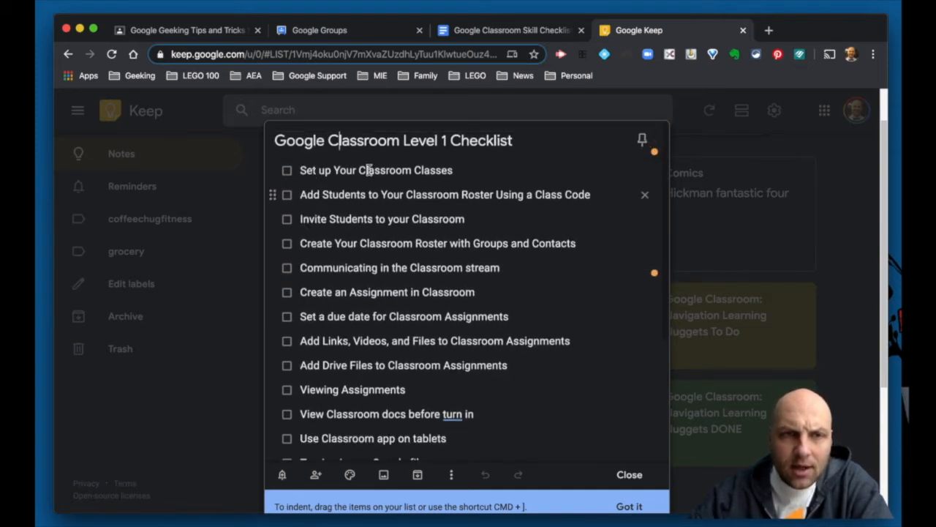
pyautogui.moveTo(368, 413)
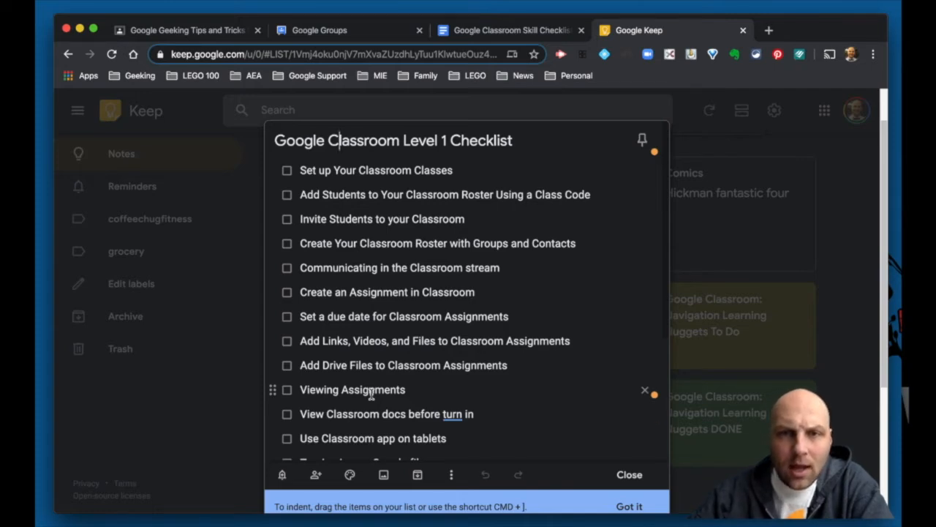
# Show the Skill Checklist document's Google Classroom topic list in Google Docs
pyautogui.click(509, 29)
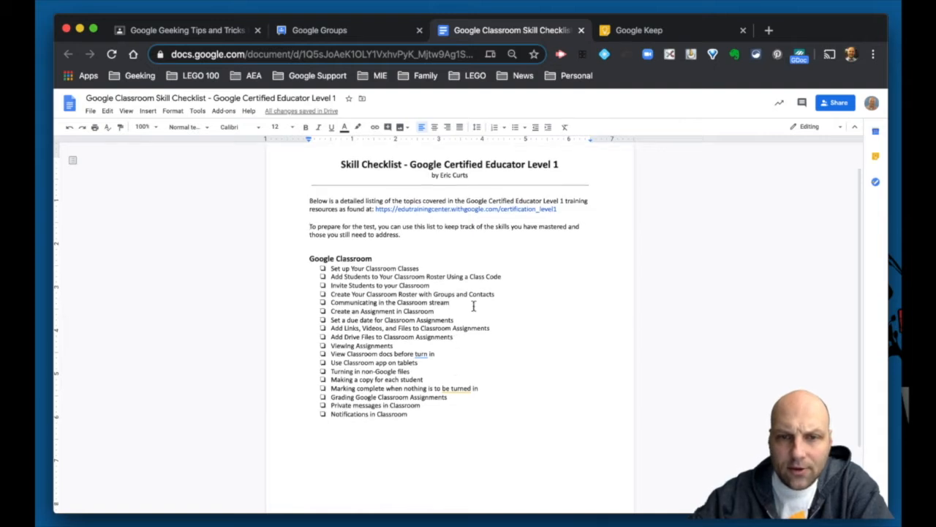
pyautogui.scroll(-3)
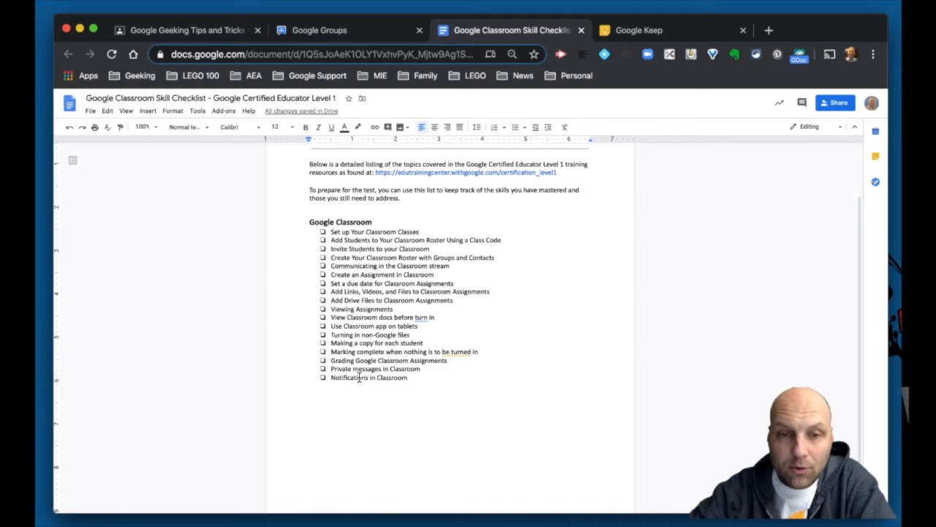
pyautogui.moveTo(217, 289)
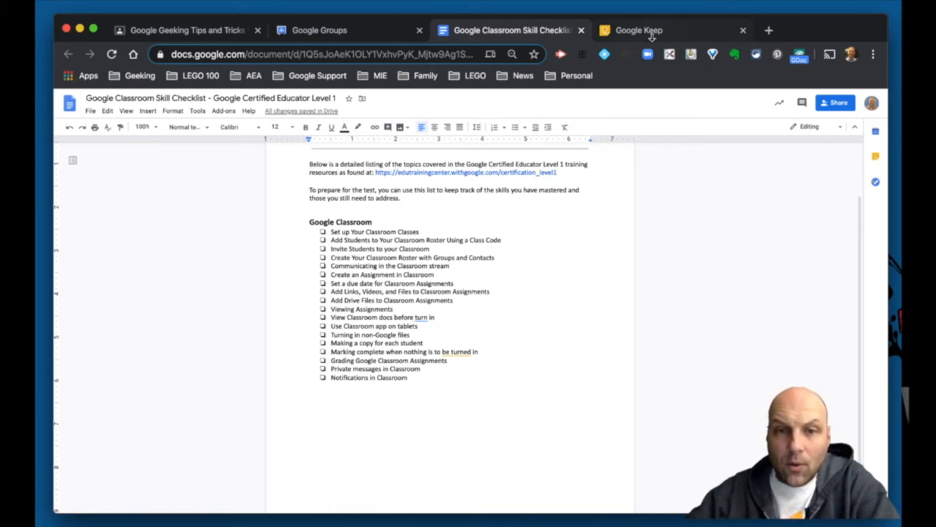
# Back in the Keep note, check off 'Set up Your Classroom Classes'
pyautogui.click(637, 30)
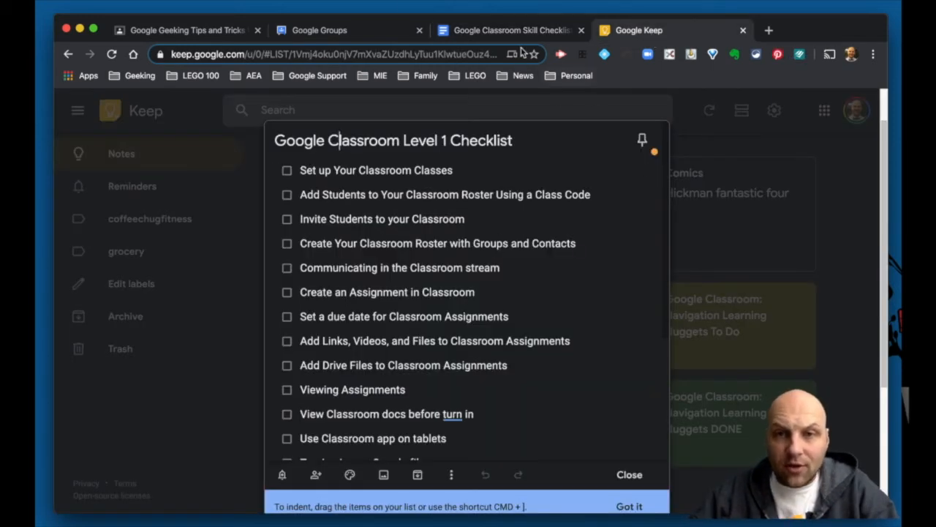
pyautogui.click(509, 30)
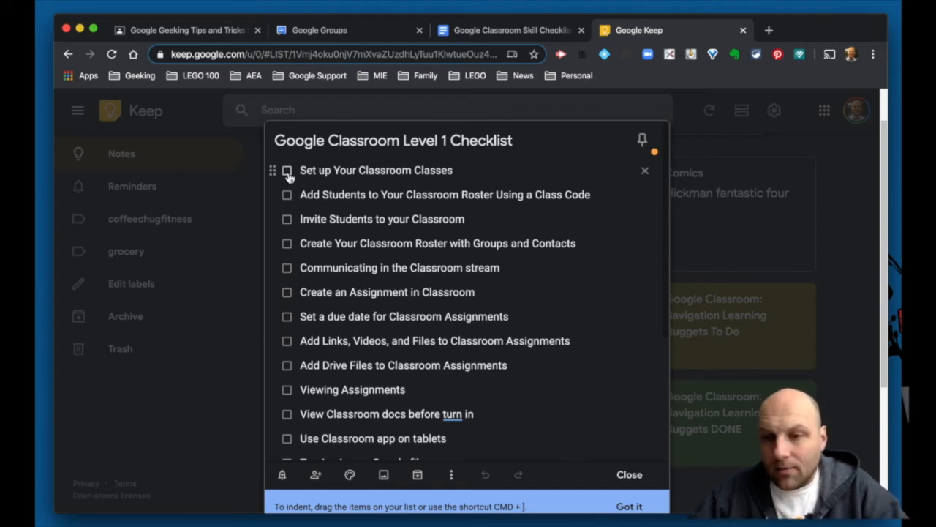
pyautogui.moveTo(357, 188)
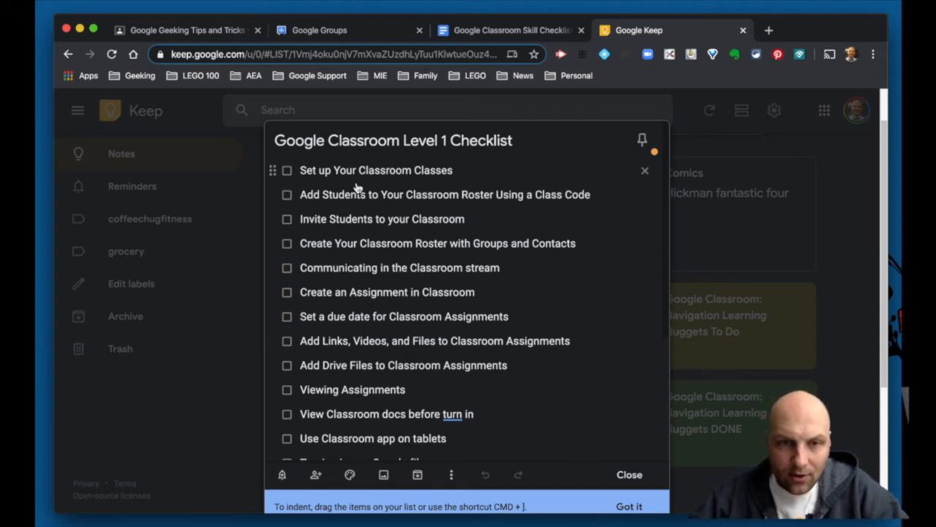
pyautogui.click(287, 170)
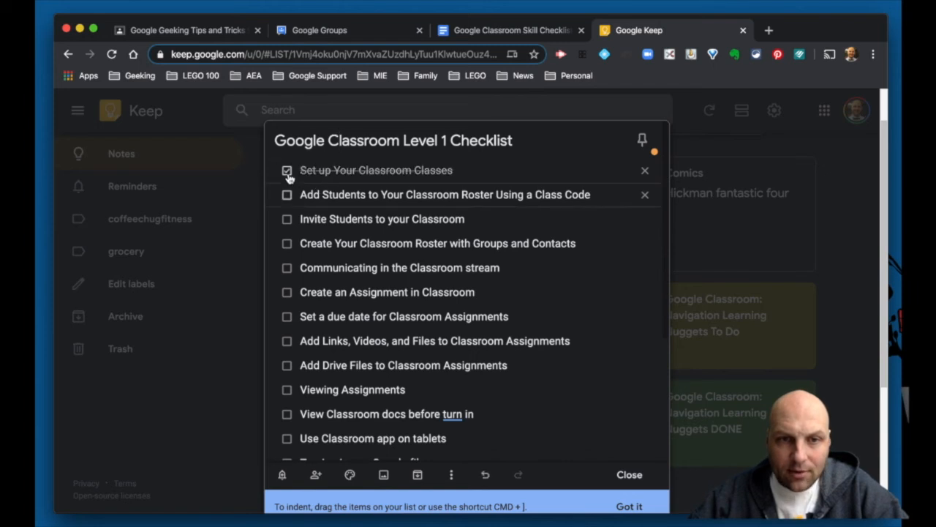